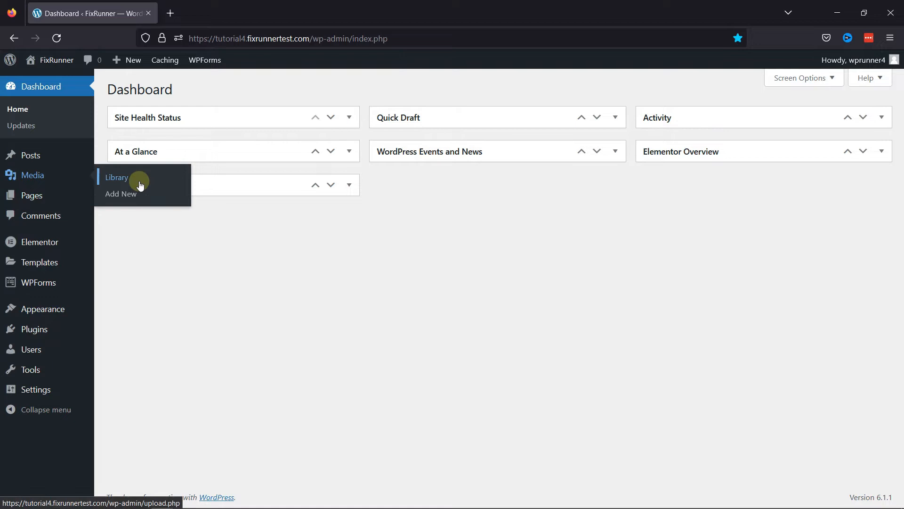
# Step: Open the Media Library and show the hero-bg image's attachment details
pyautogui.click(117, 177)
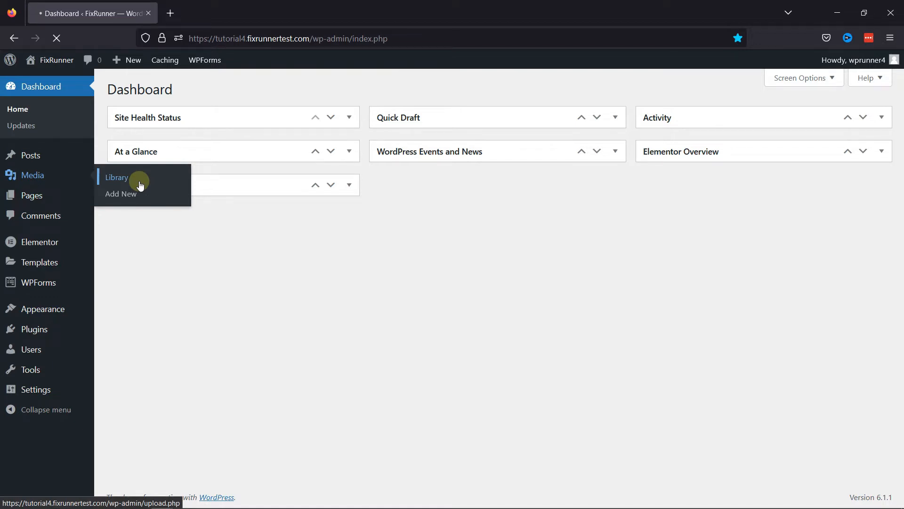
pyautogui.click(117, 177)
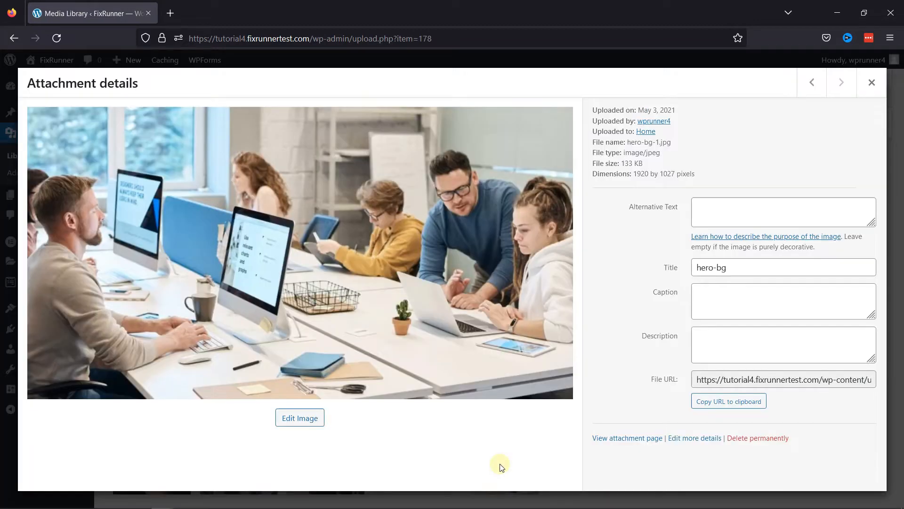
pyautogui.moveTo(627, 257)
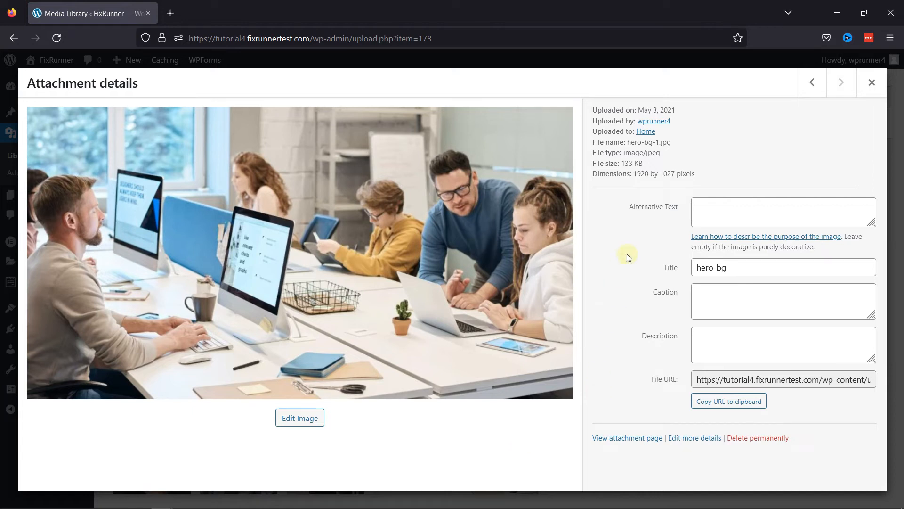
pyautogui.moveTo(687, 187)
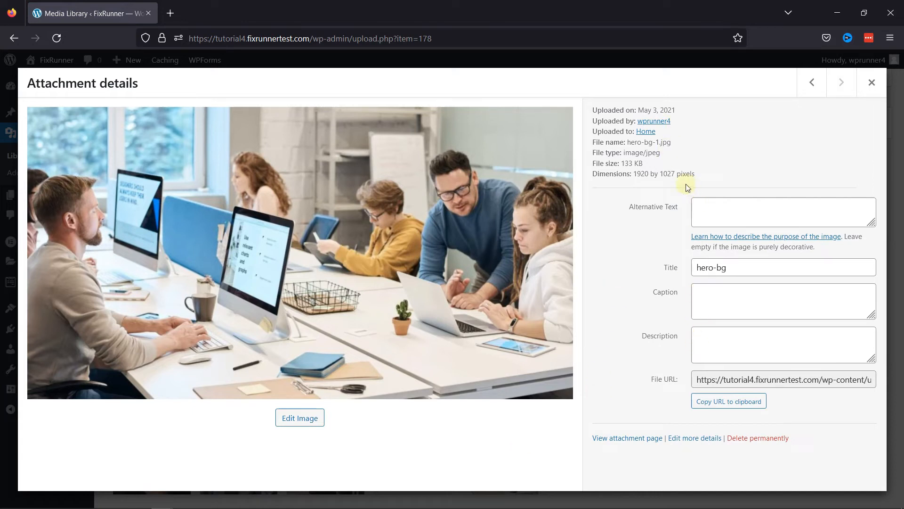
pyautogui.moveTo(699, 176)
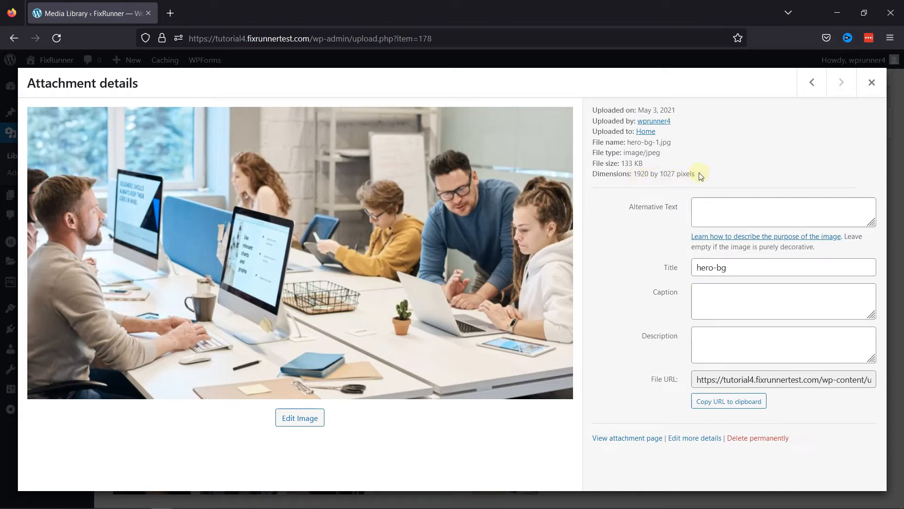
pyautogui.moveTo(429, 415)
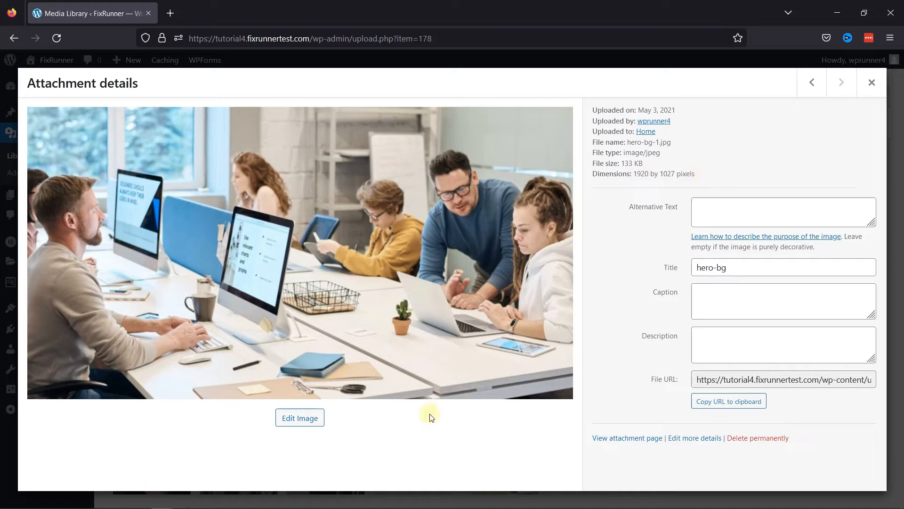
# Step: Edit hero-bg and scale it to new dimensions of 1080 × 578 pixels
pyautogui.click(299, 417)
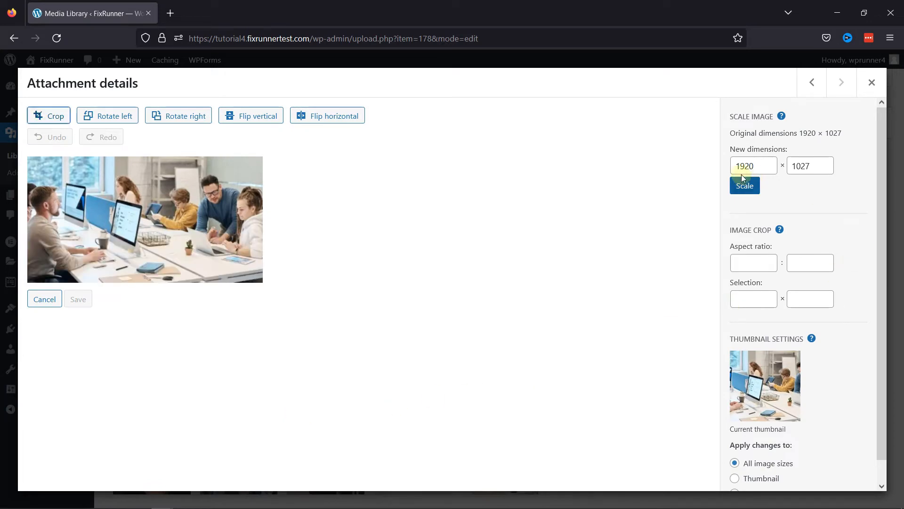
pyautogui.moveTo(795, 184)
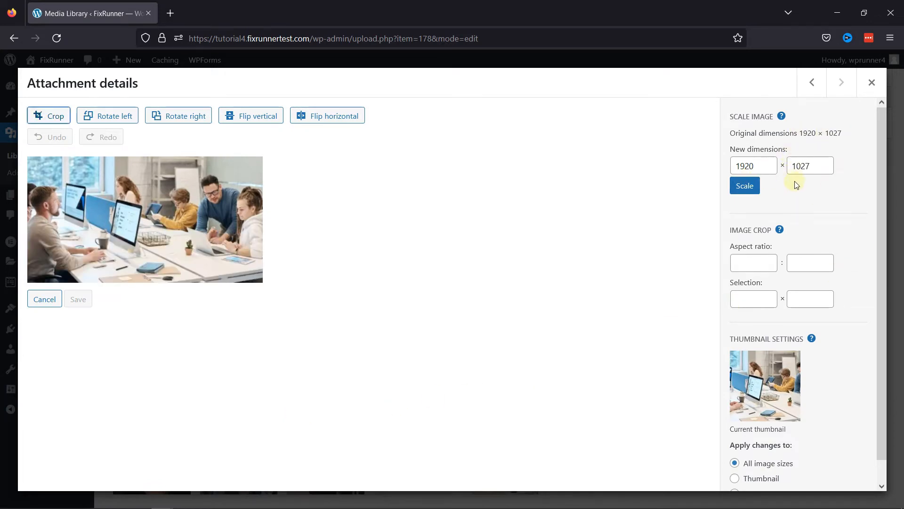
pyautogui.moveTo(772, 178)
pyautogui.write('1080')
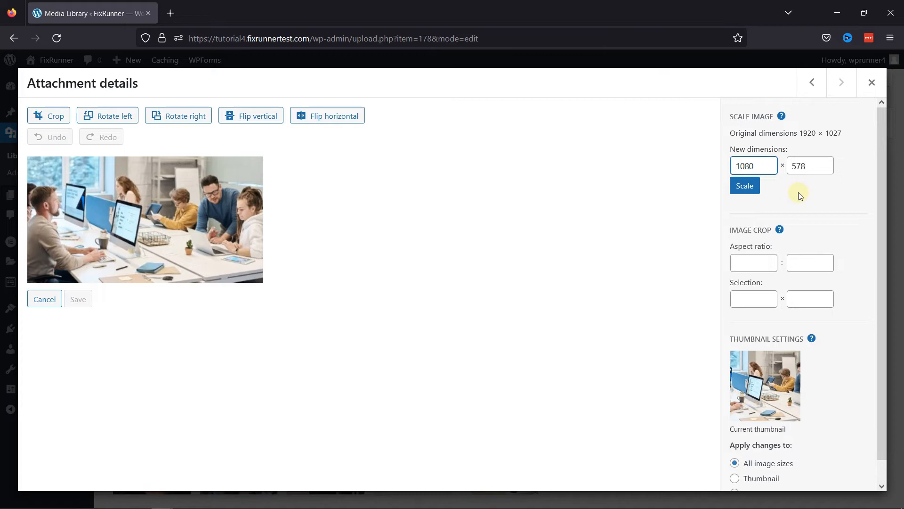
pyautogui.moveTo(812, 189)
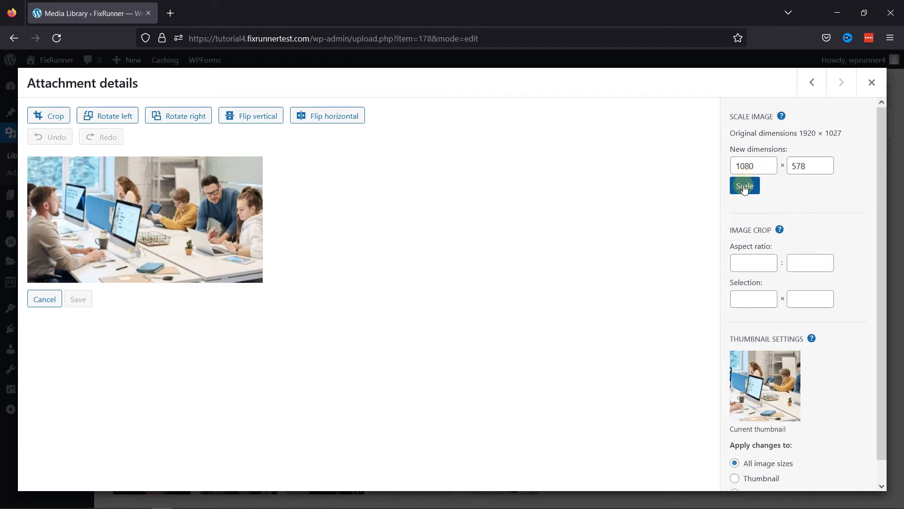
pyautogui.click(745, 186)
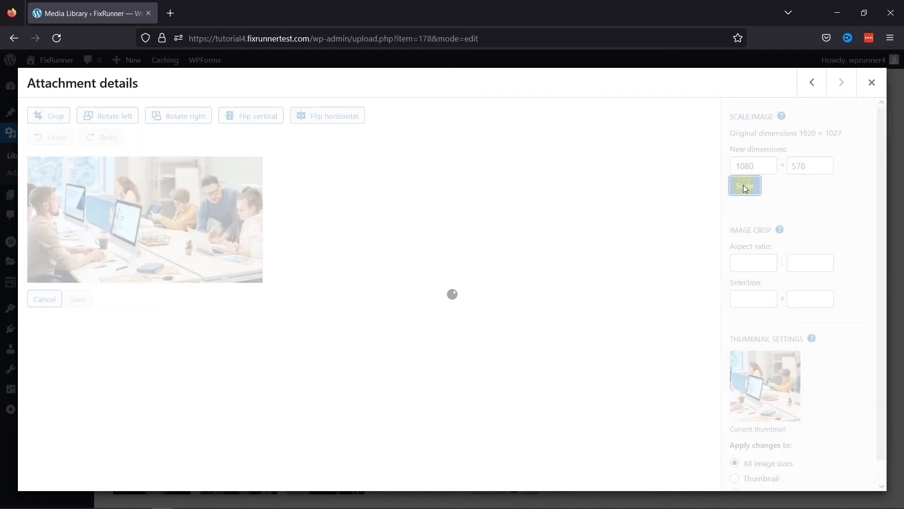
pyautogui.click(745, 185)
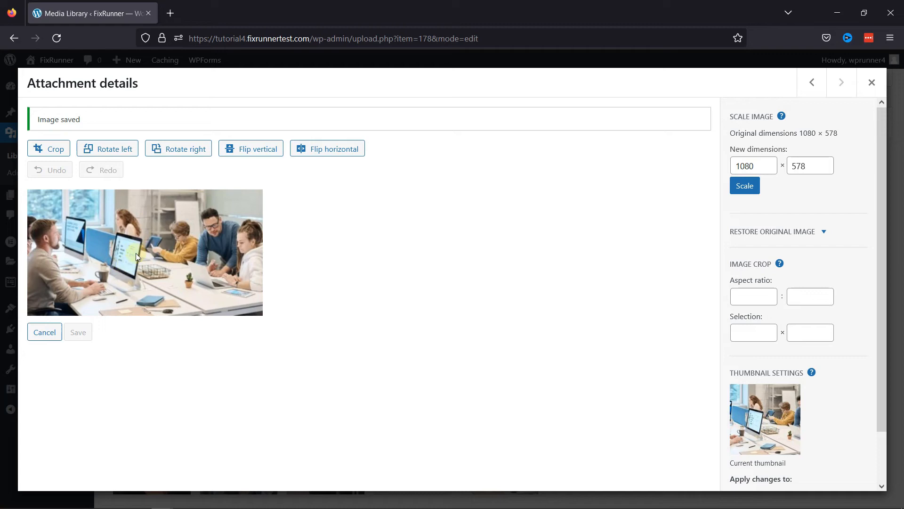
pyautogui.moveTo(407, 270)
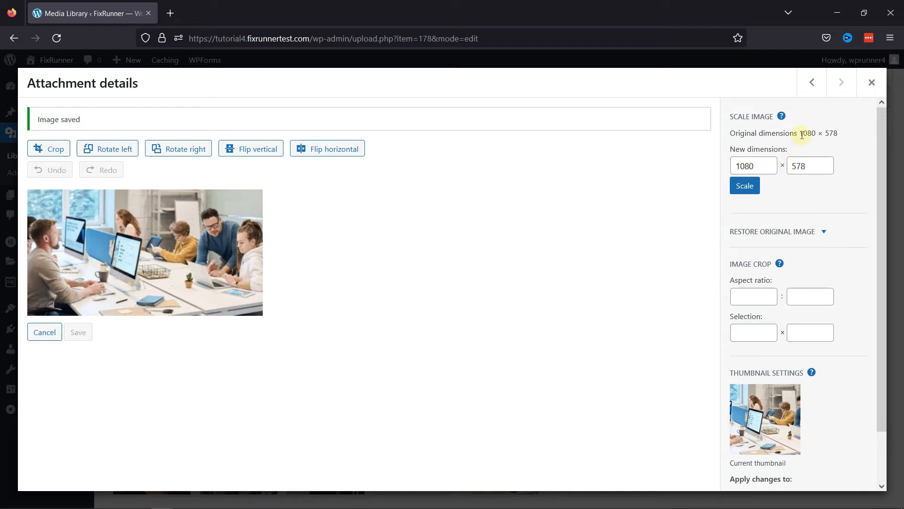
pyautogui.scroll(-3)
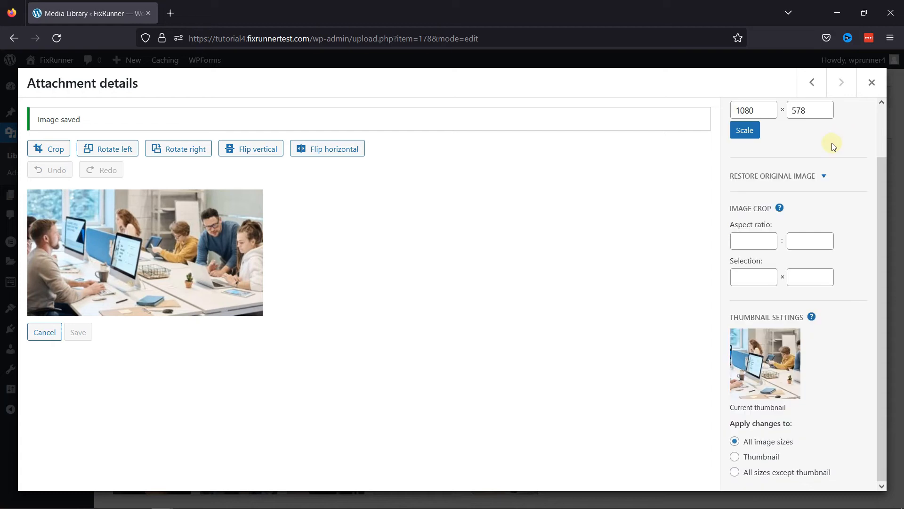
pyautogui.moveTo(777, 297)
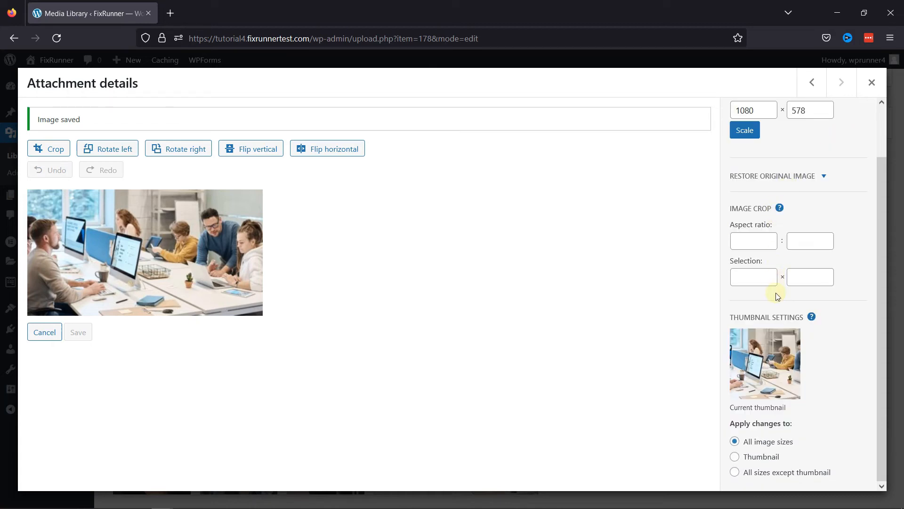
pyautogui.moveTo(810, 419)
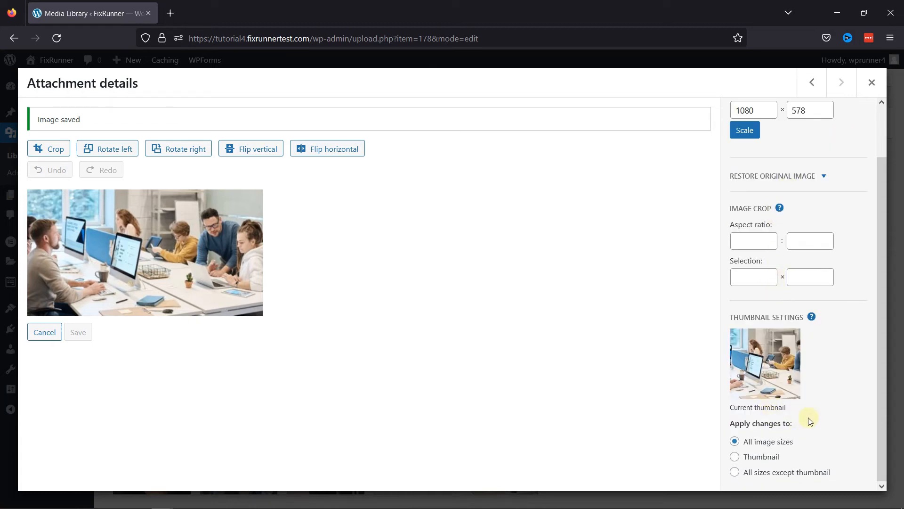
pyautogui.moveTo(822, 421)
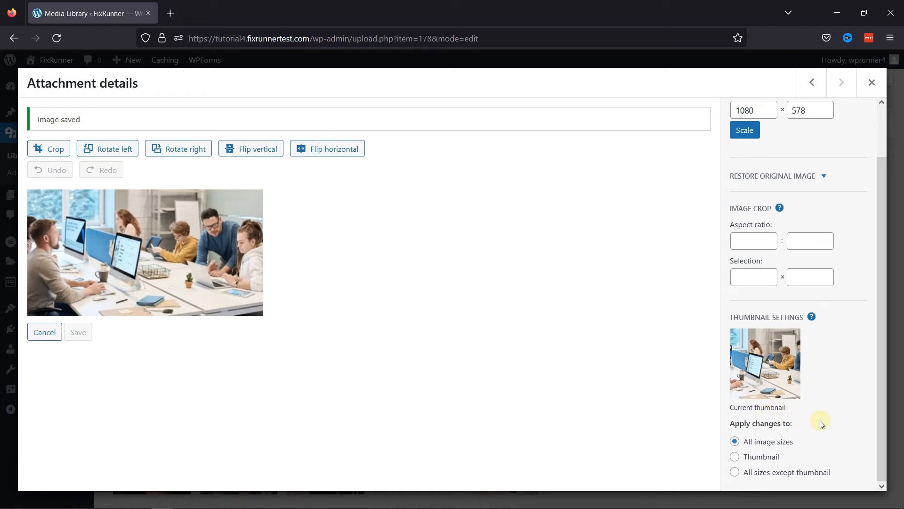
pyautogui.scroll(3)
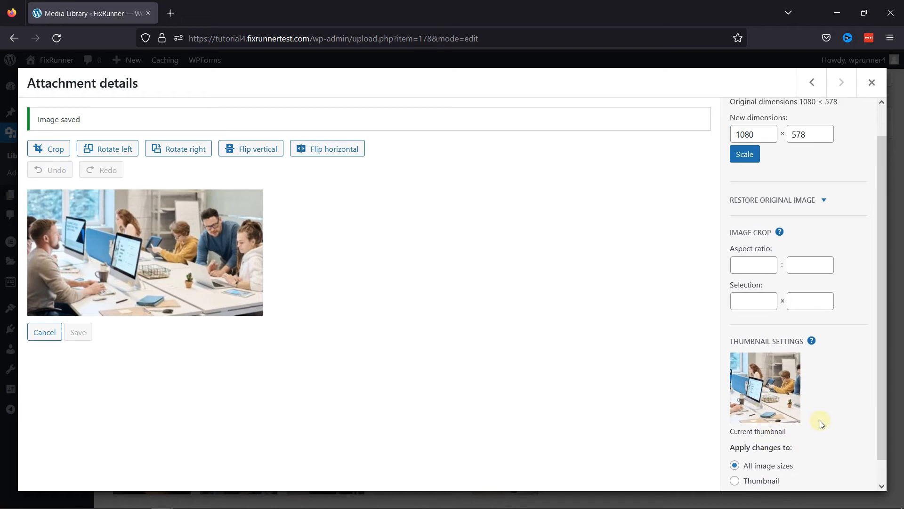
pyautogui.scroll(3)
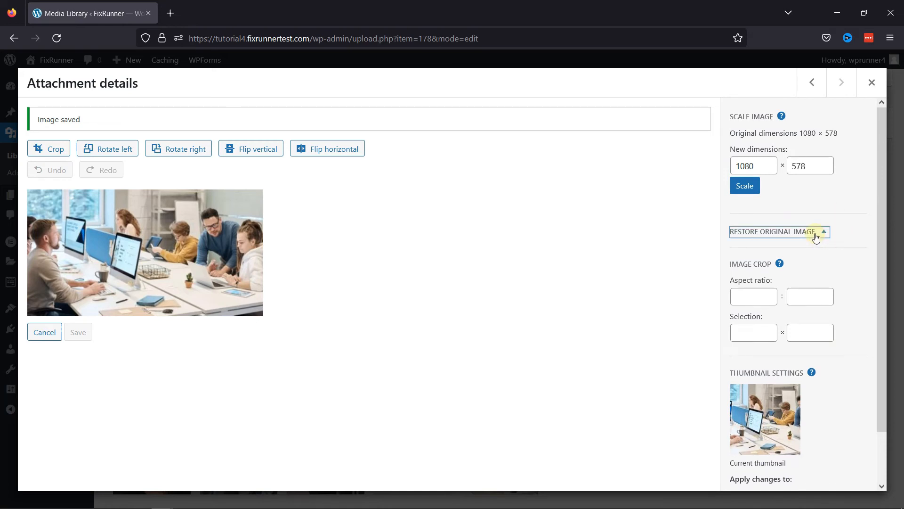
# Step: Restore hero-bg to its original 1920 × 1027 image and close the details
pyautogui.click(774, 231)
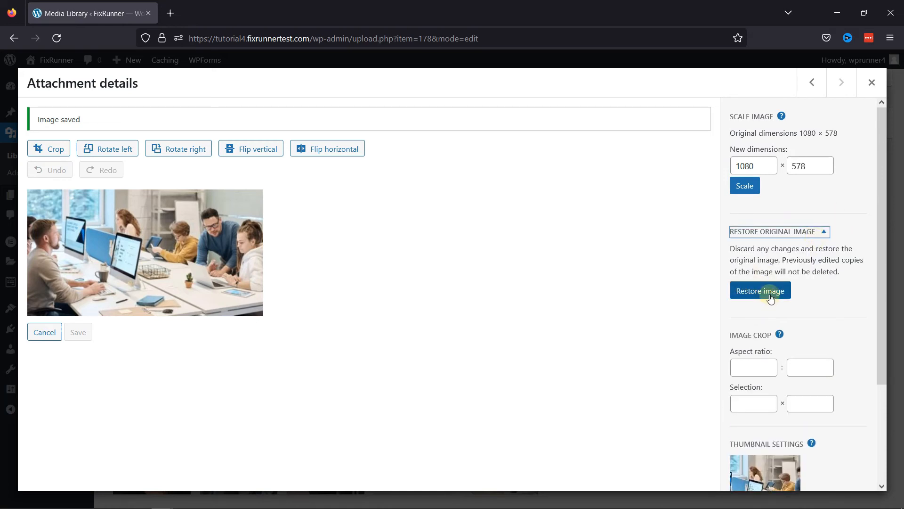
pyautogui.click(761, 291)
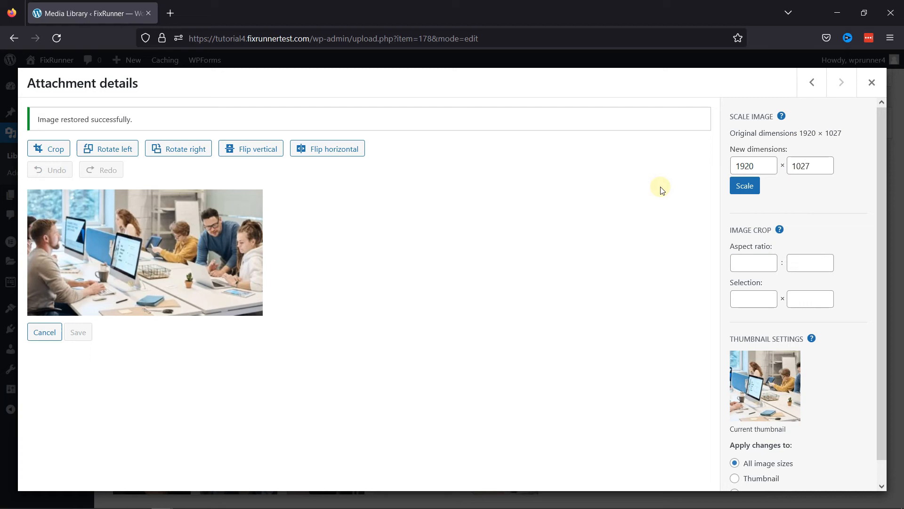
pyautogui.click(872, 82)
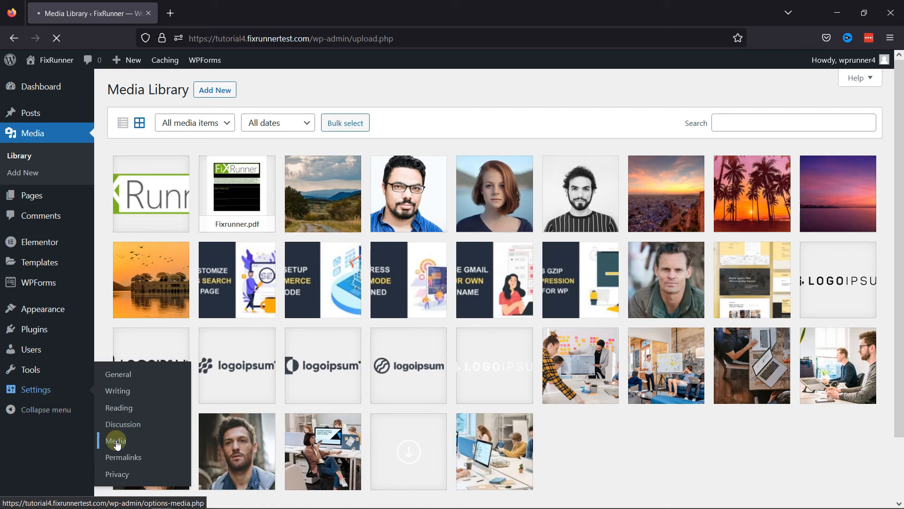
# Step: Go to Settings > Media to view thumbnail, medium and large sizes
pyautogui.click(115, 441)
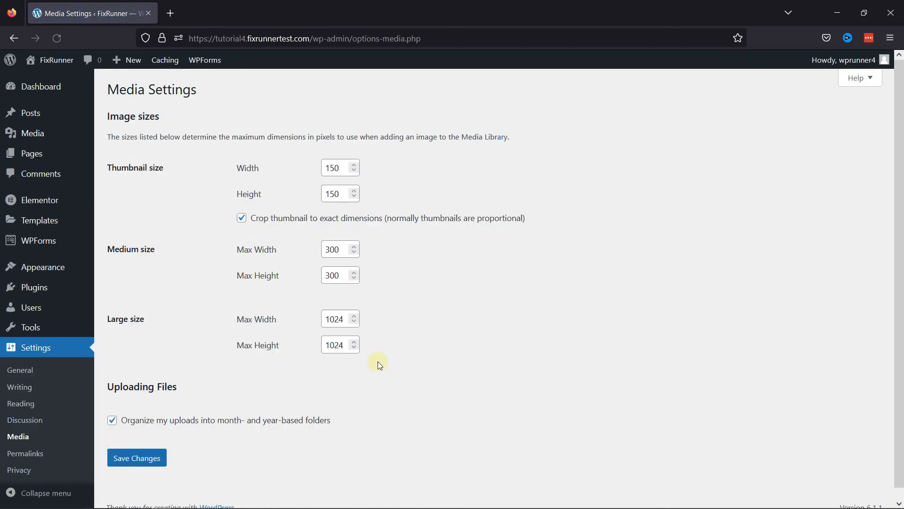
pyautogui.moveTo(513, 337)
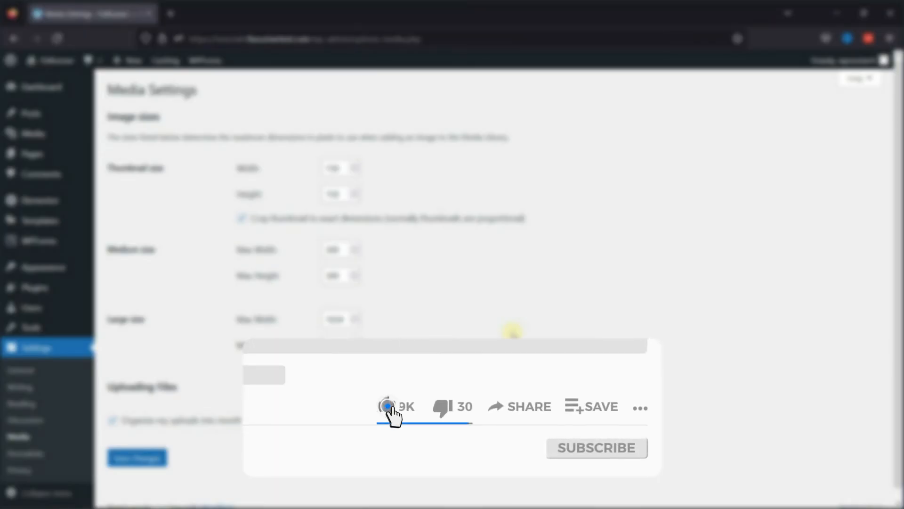
pyautogui.click(386, 406)
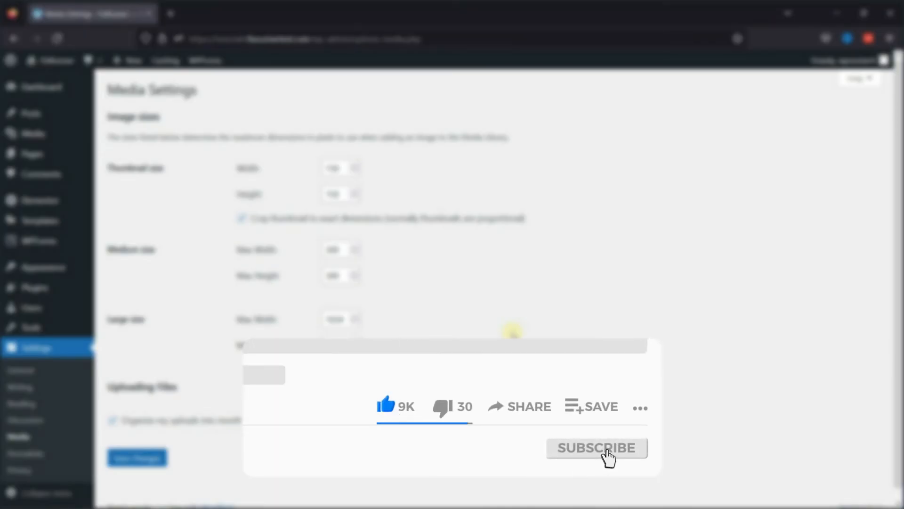
pyautogui.click(596, 447)
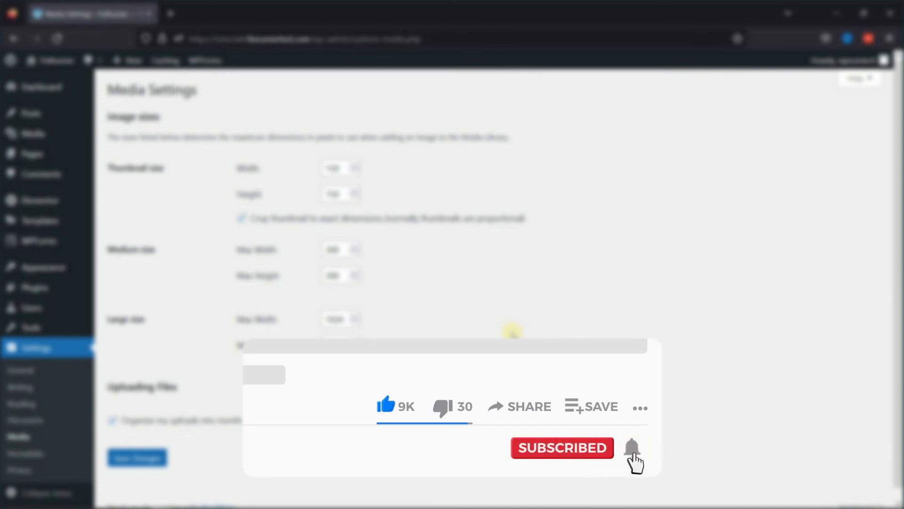
pyautogui.click(632, 448)
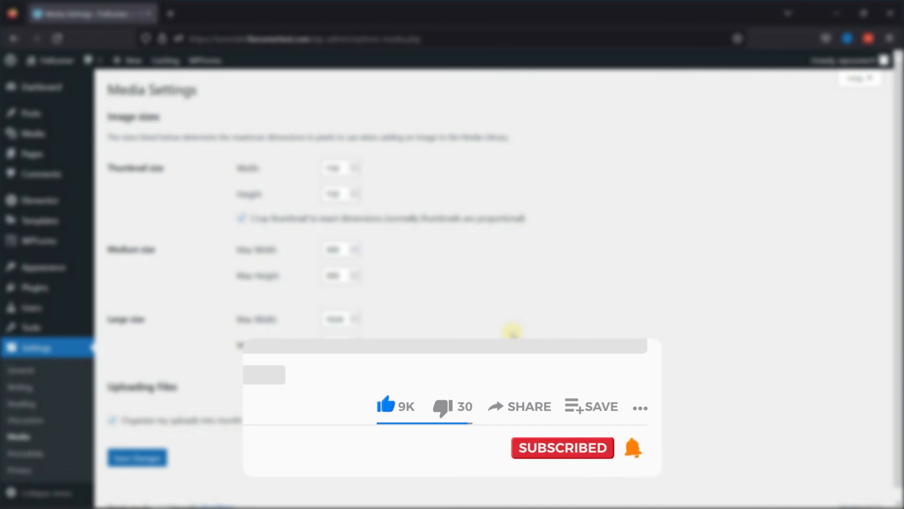